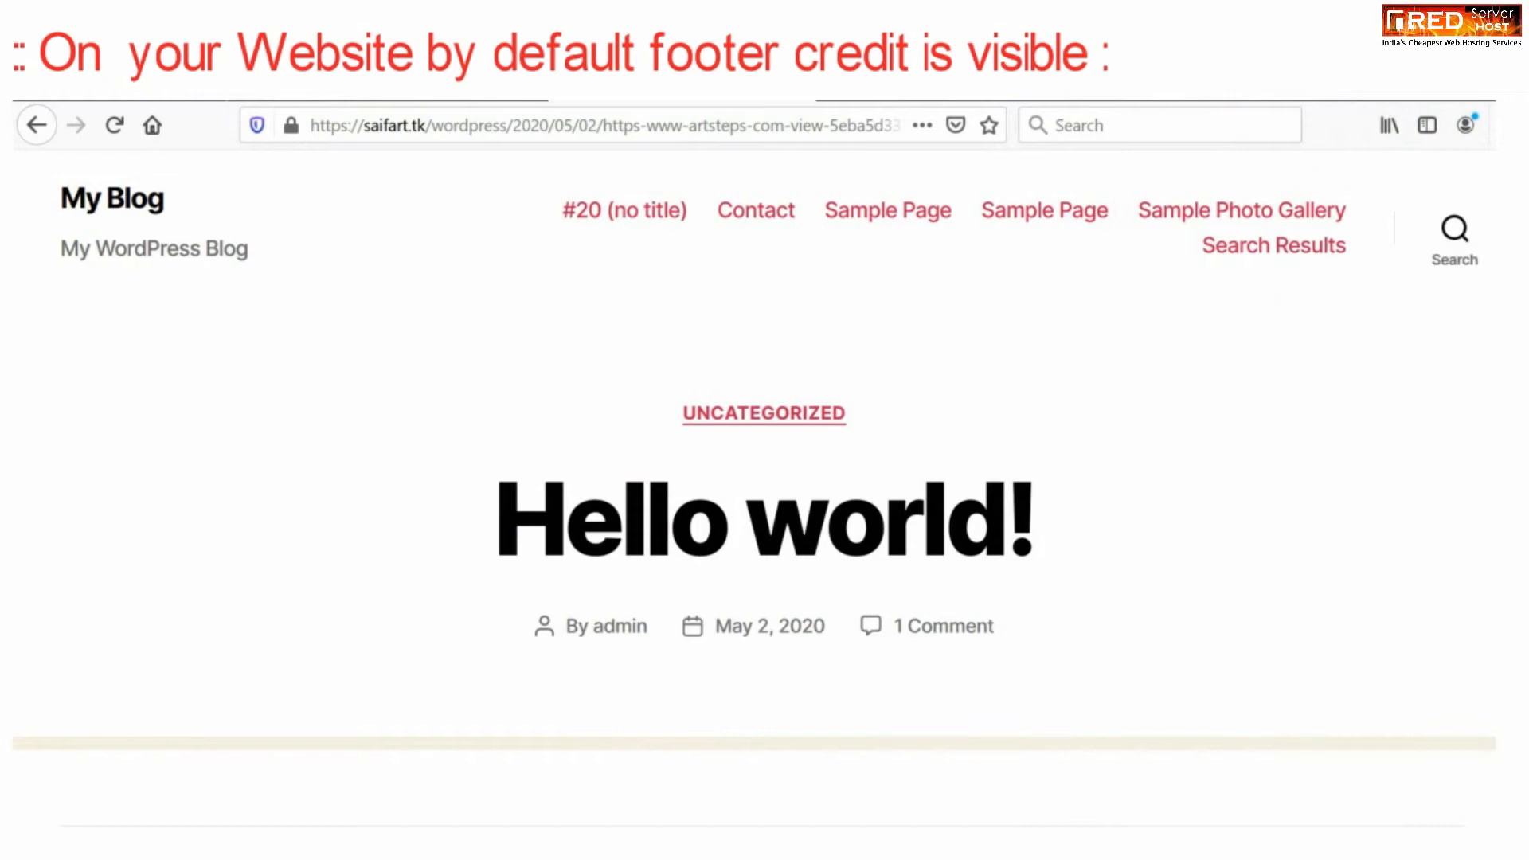
Step: Open the WordPress Add New Plugins page from the dashboard
{"action": "scroll", "scroll_direction": "down", "scroll_amount": 3}
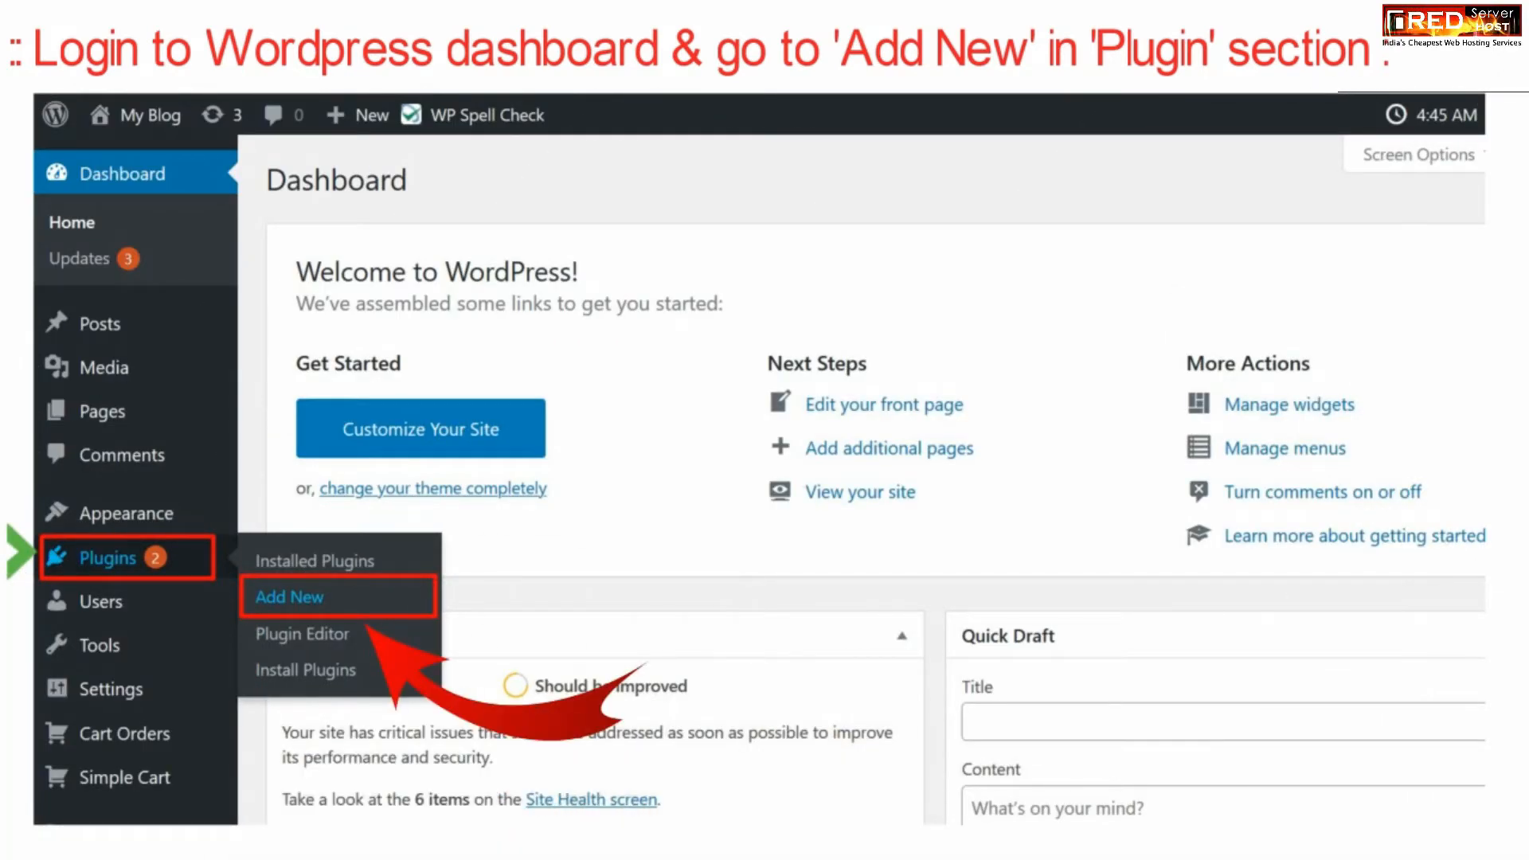
{"action": "left_click", "coordinate": [289, 597]}
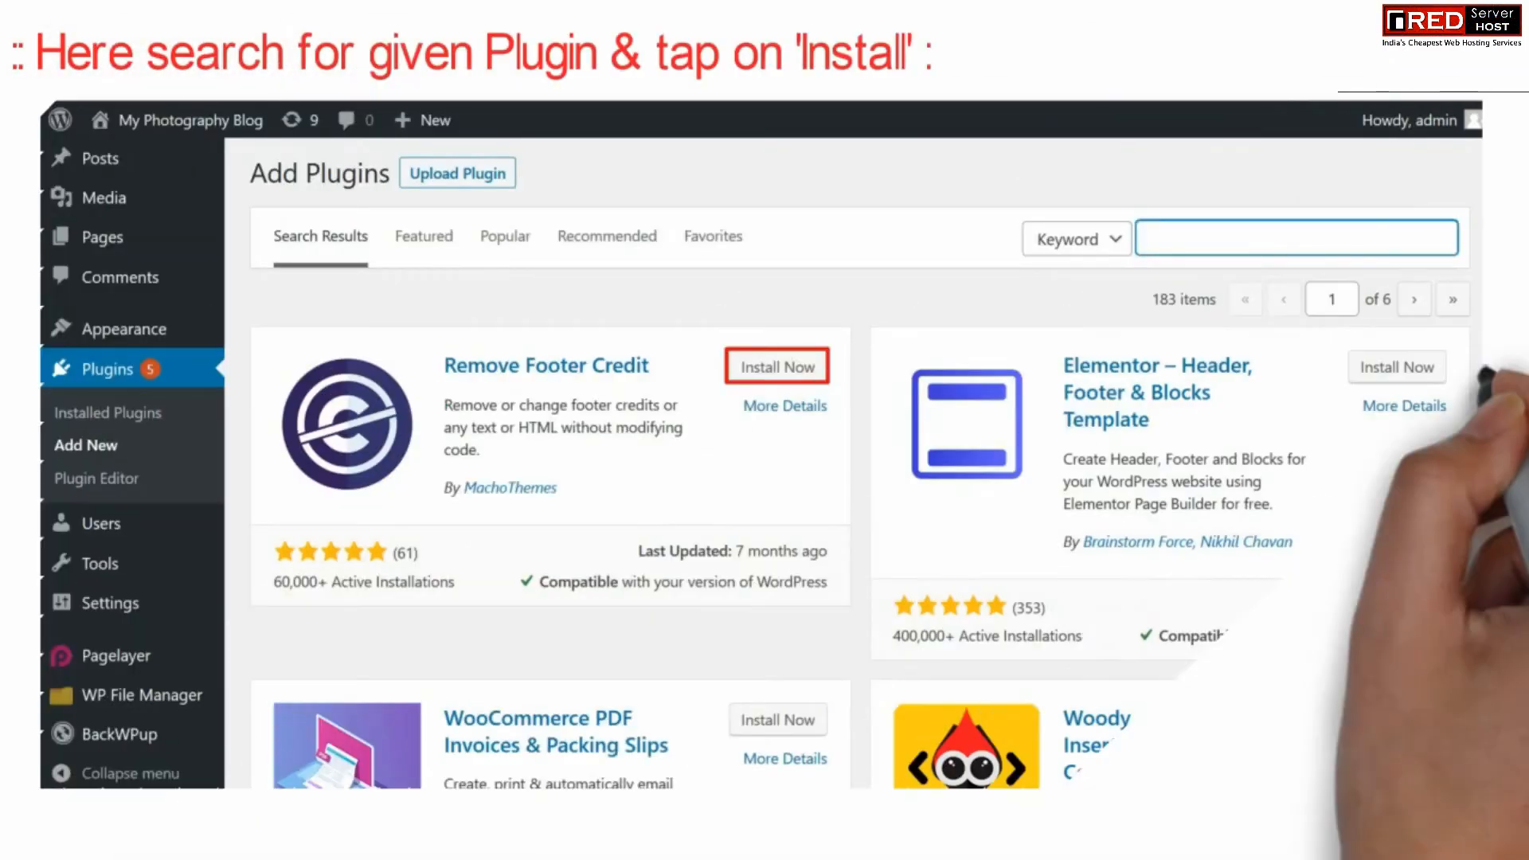
Step: Search for 'remove footer credit' and install the Remove Footer Credit plugin
{"action": "type", "text": "remove footer credit"}
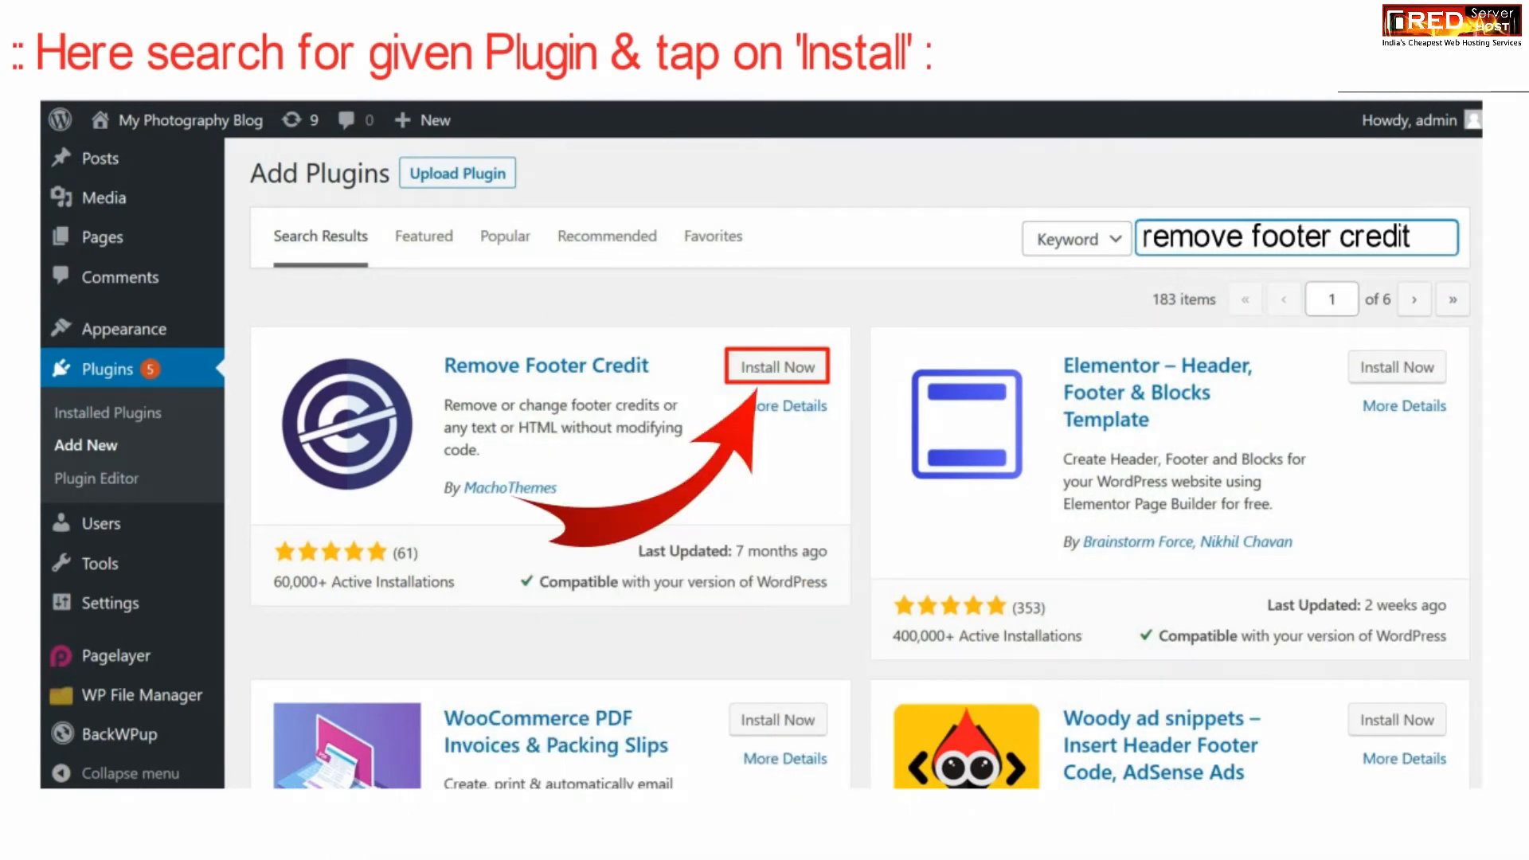
{"action": "left_click", "coordinate": [777, 366]}
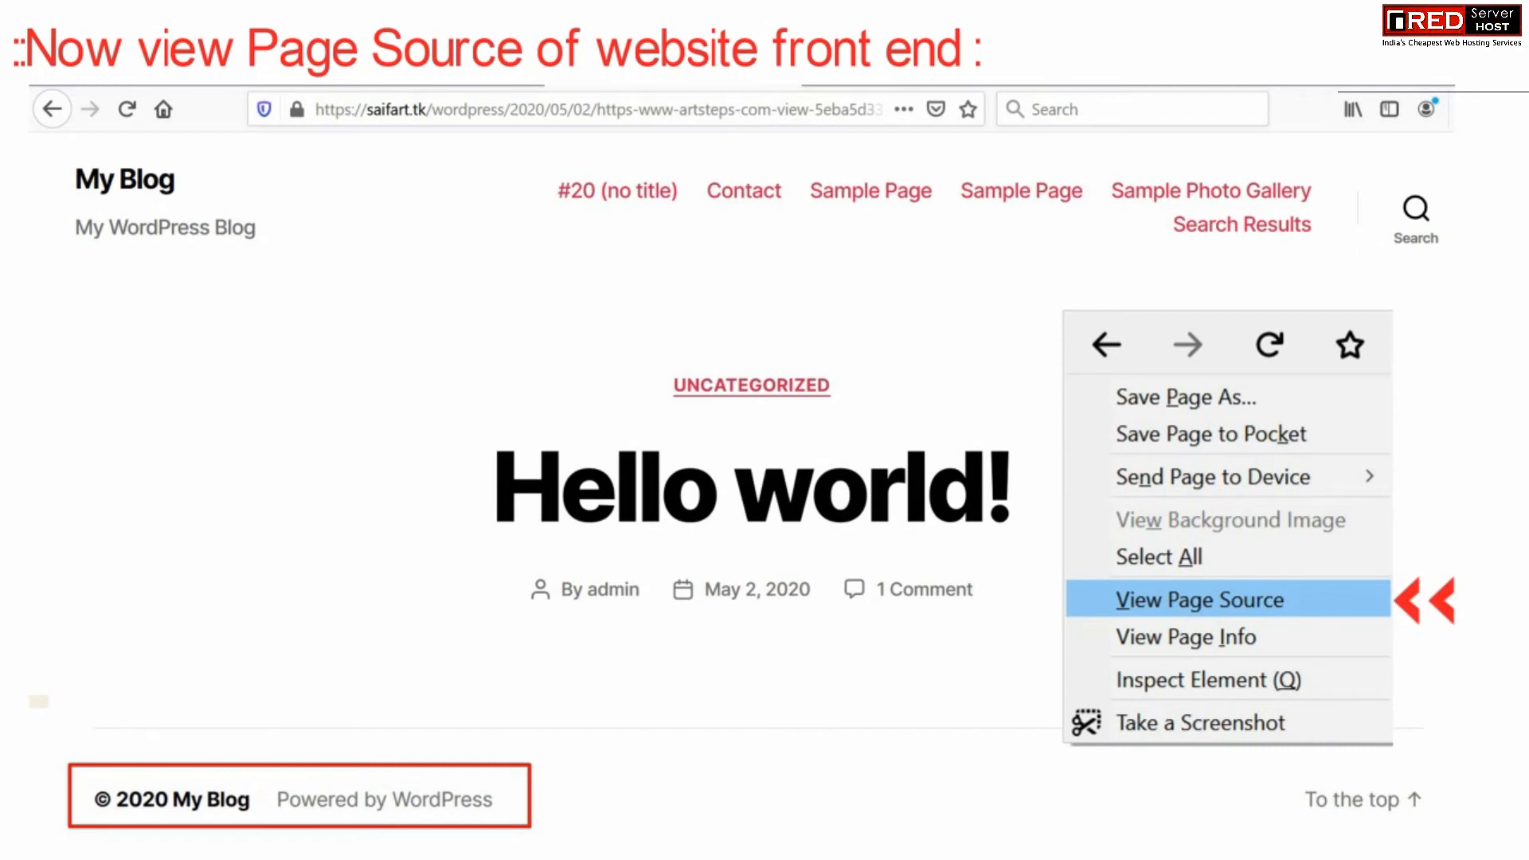
Step: View the front page's HTML source, then open Tools > Remove Footer Credit
{"action": "left_click", "coordinate": [1199, 599]}
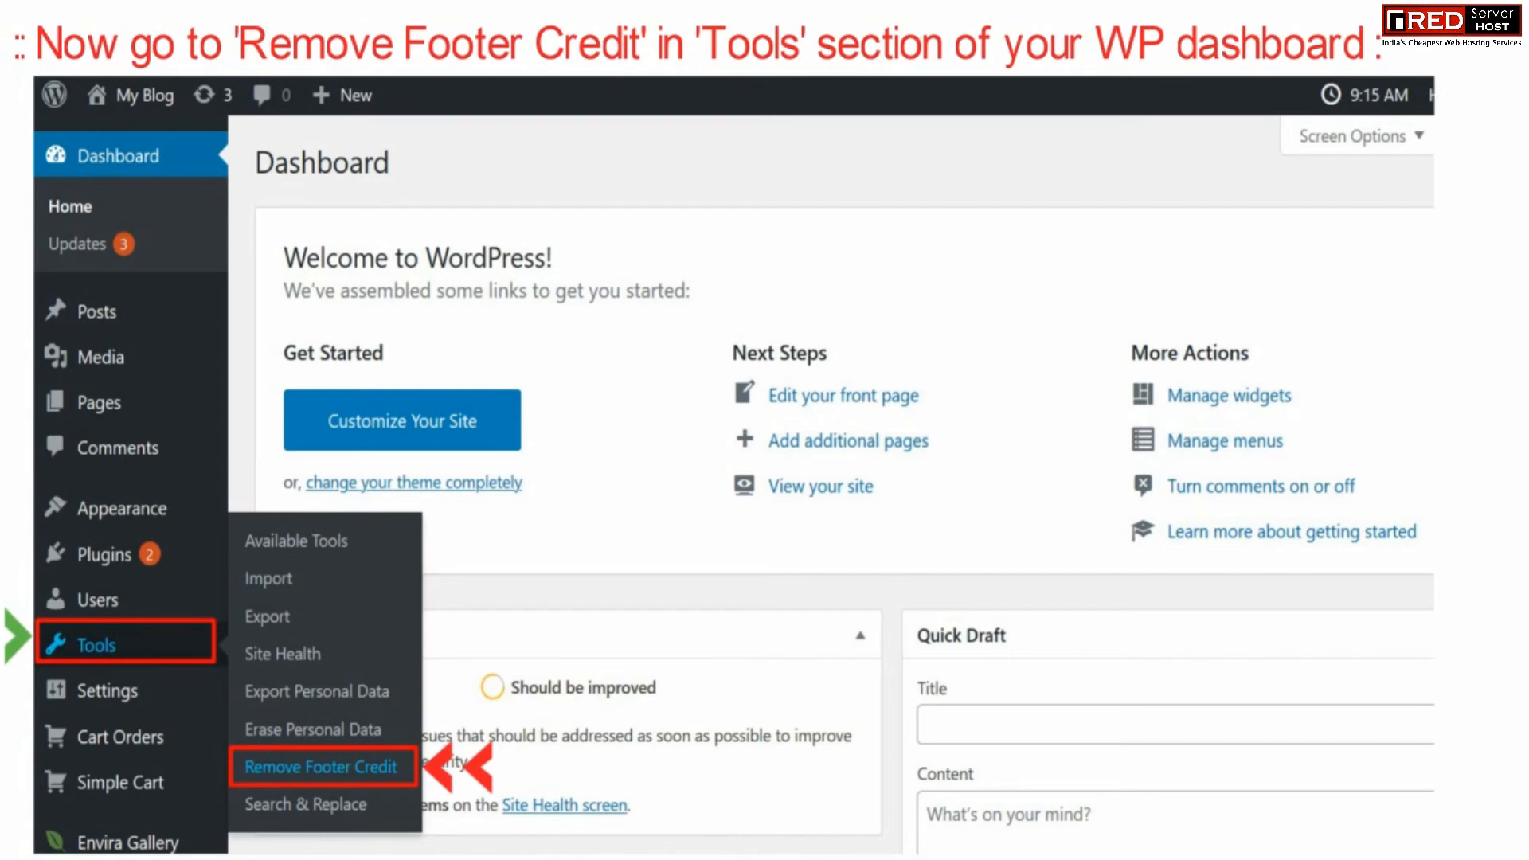
{"action": "left_click", "coordinate": [322, 766]}
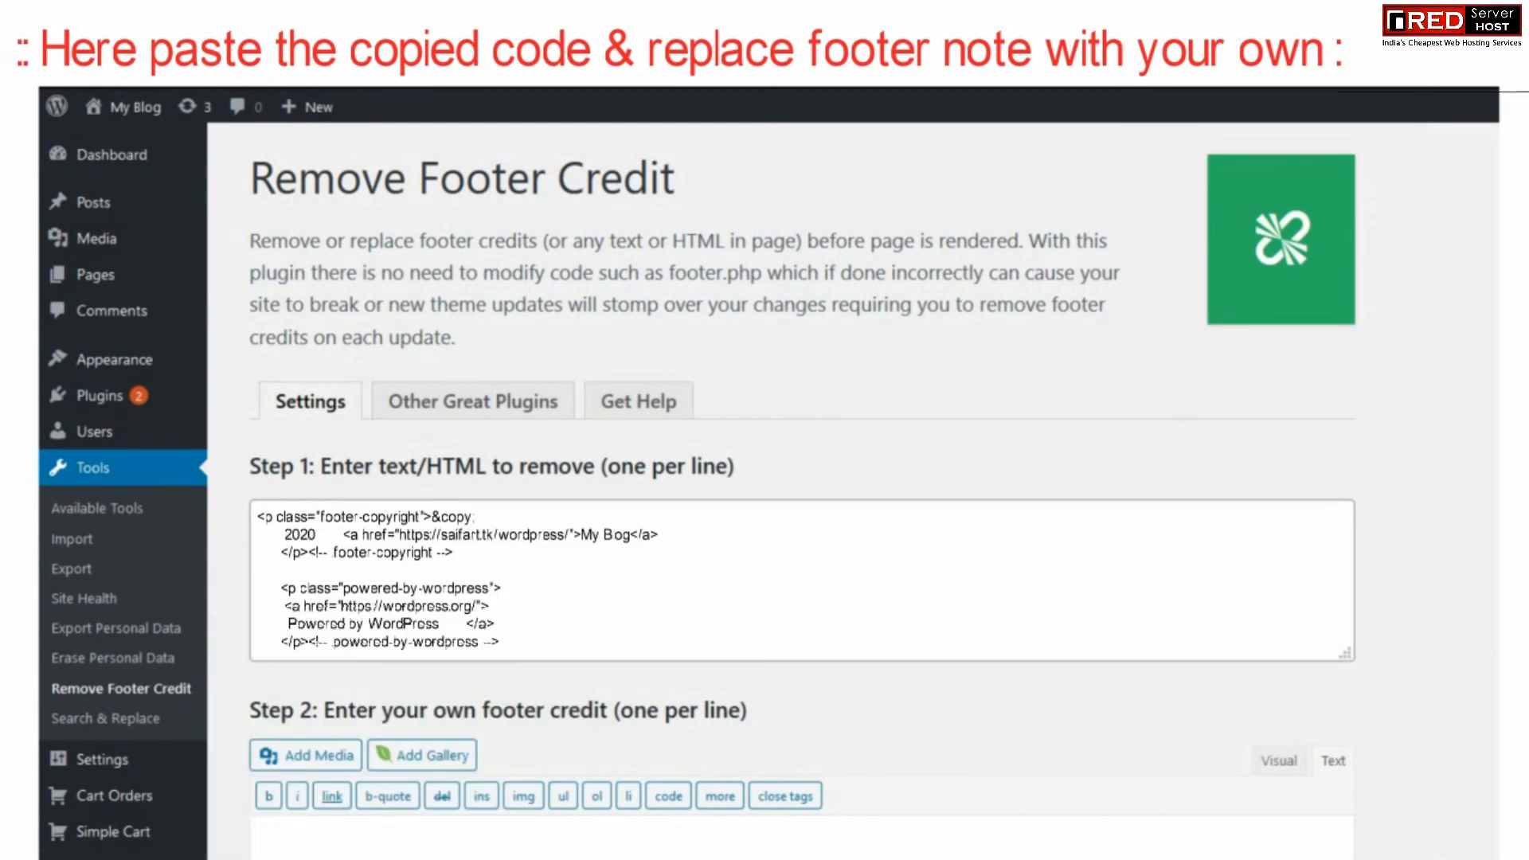
Step: Save 'My Personal Blog' as the replacement for the pasted footer credit HTML
{"action": "scroll", "scroll_direction": "down", "scroll_amount": 3}
{"action": "type", "text": "My Personal Blog"}
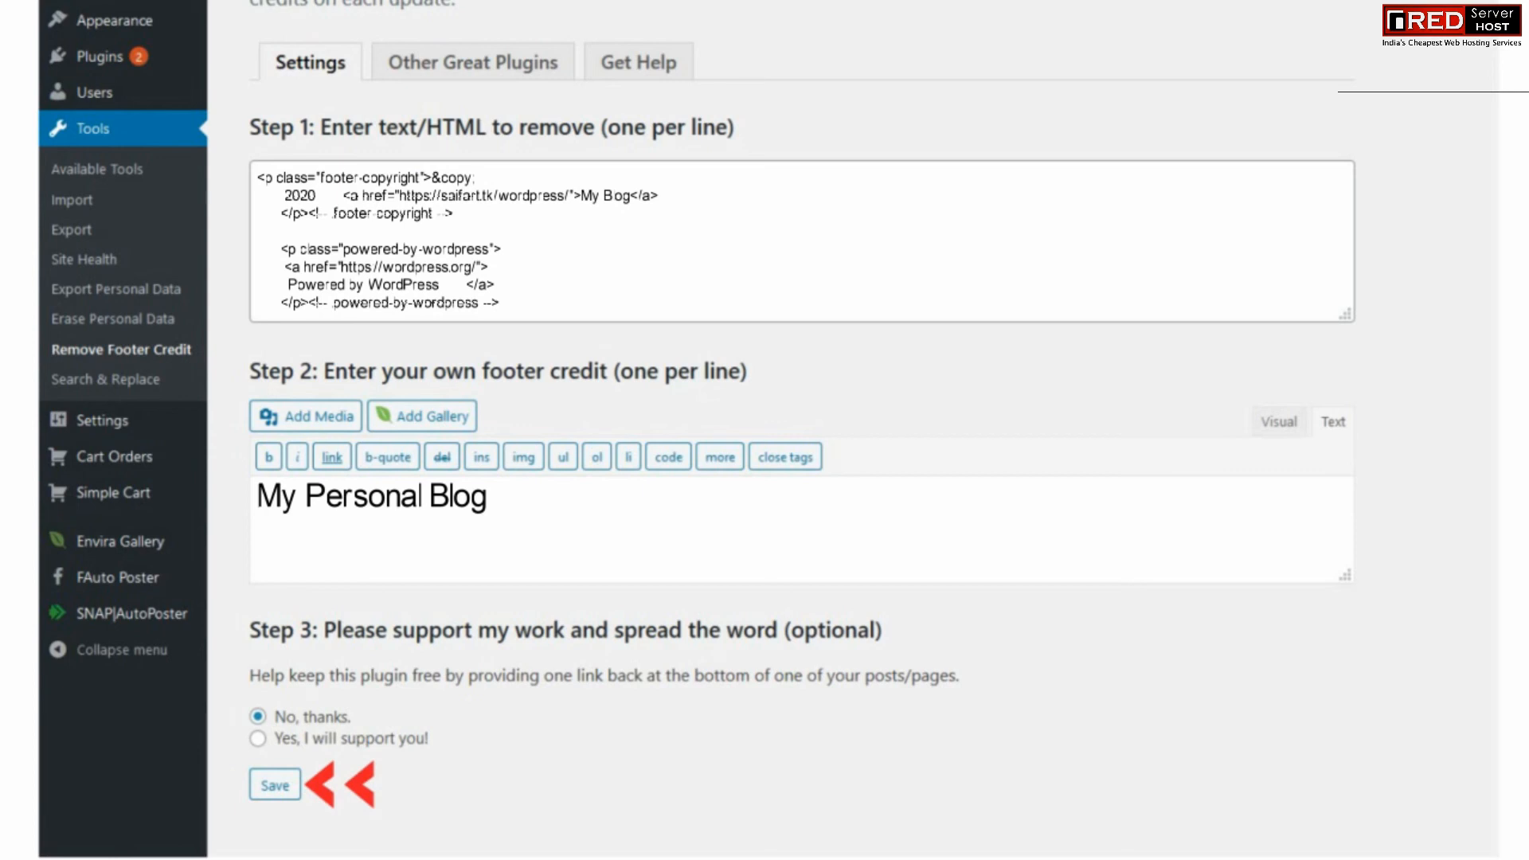
{"action": "left_click", "coordinate": [275, 786]}
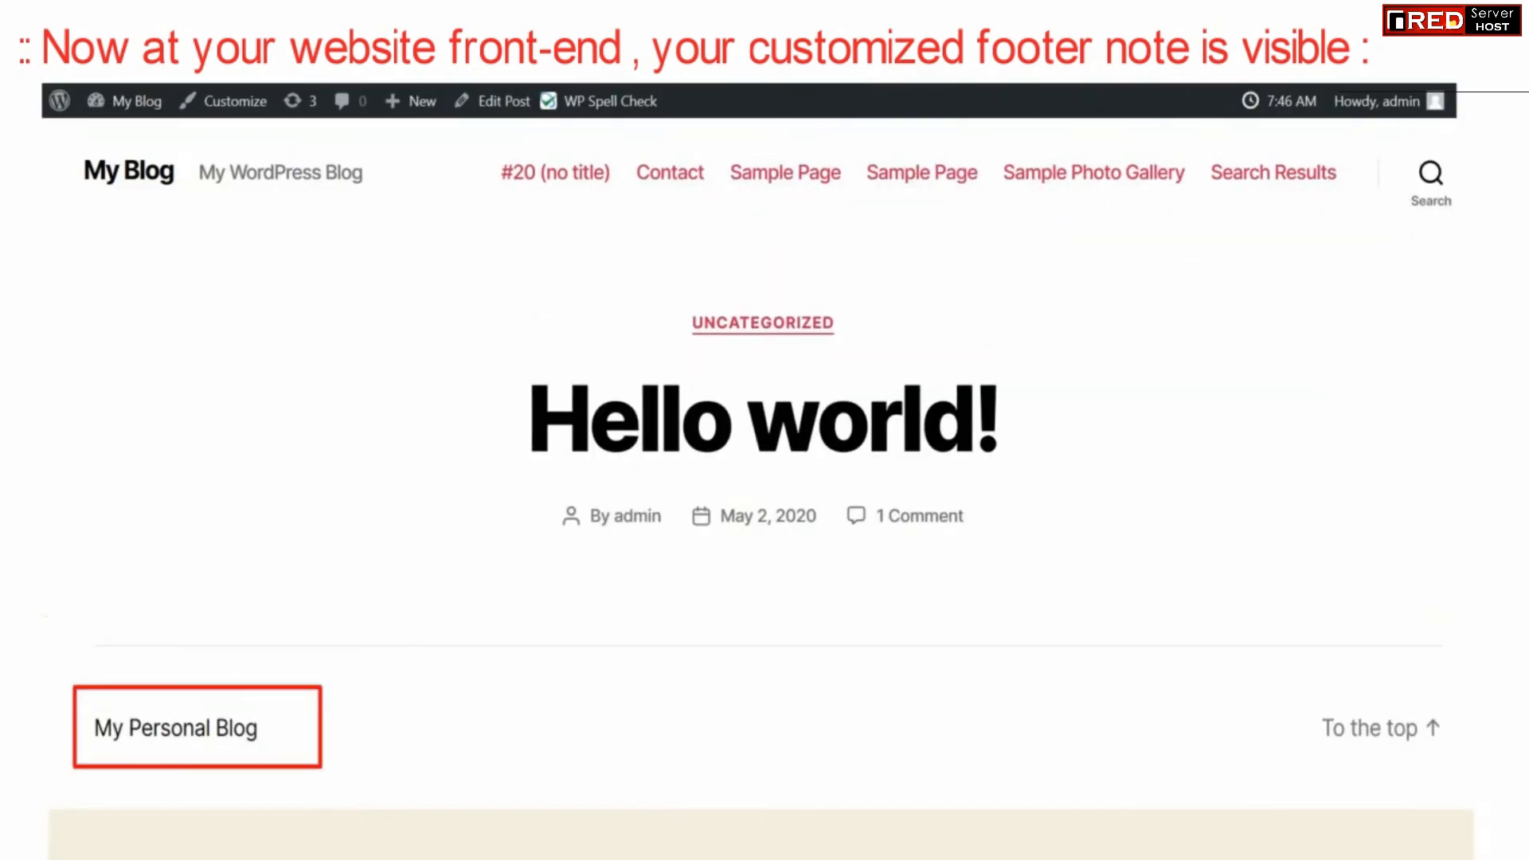